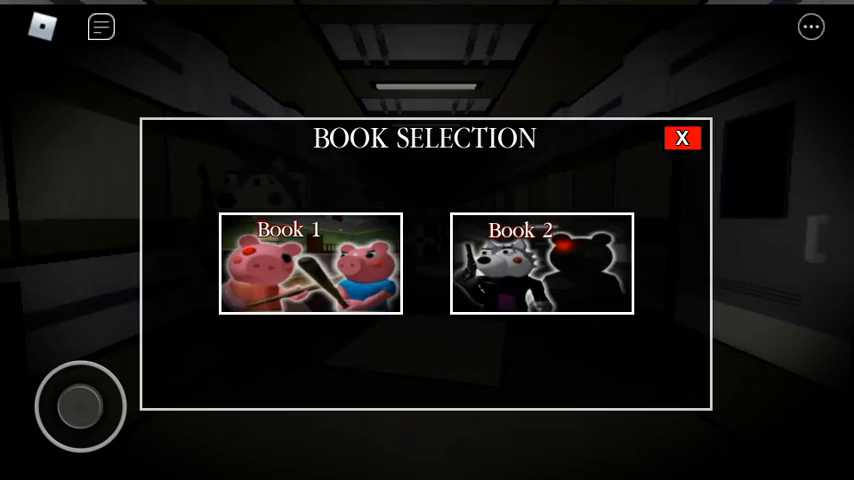
# - Pick the Book 2 card in Book Selection to reach its main menu
pyautogui.click(682, 138)
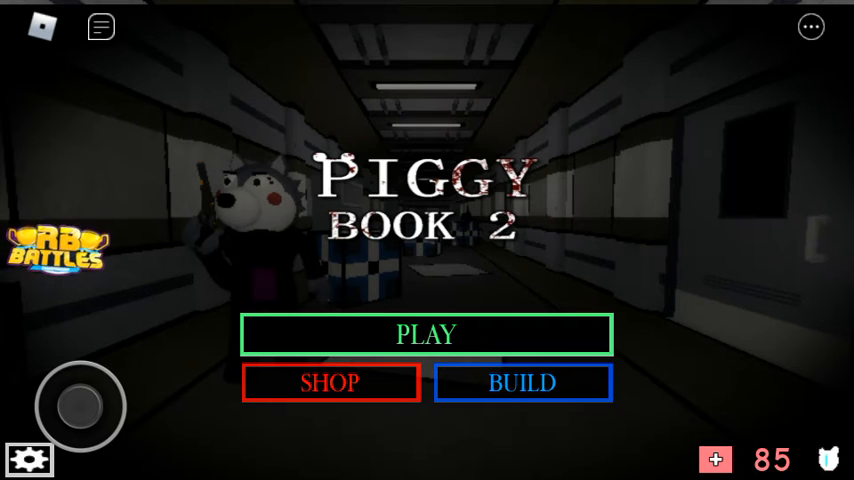
pyautogui.click(329, 382)
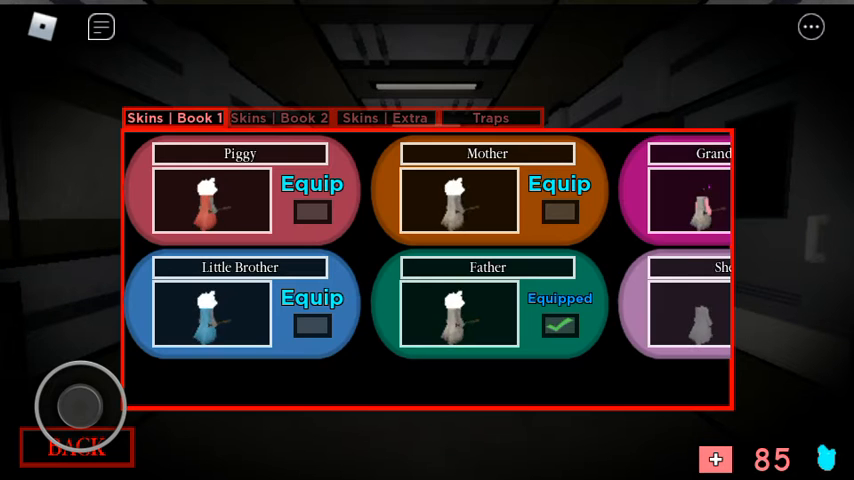
pyautogui.click(385, 117)
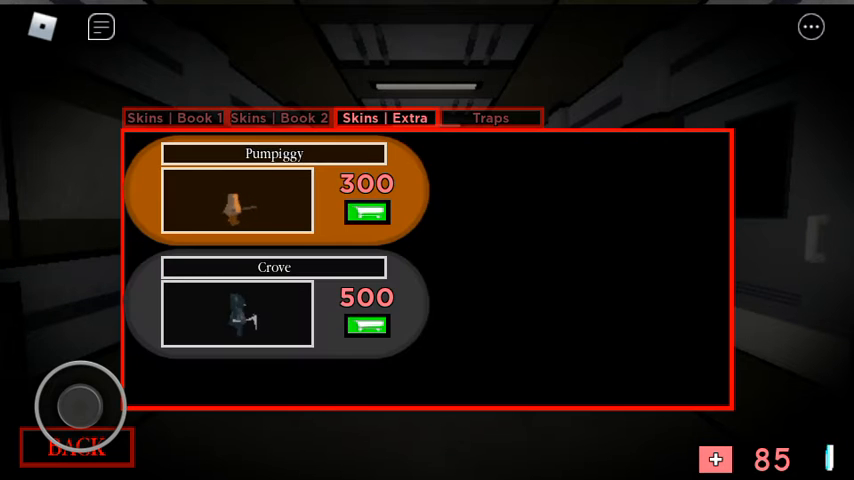
pyautogui.click(281, 118)
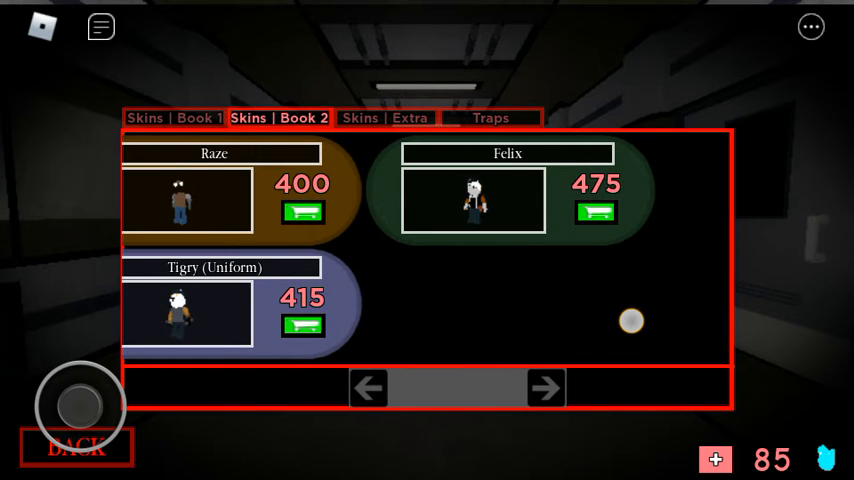
pyautogui.click(546, 388)
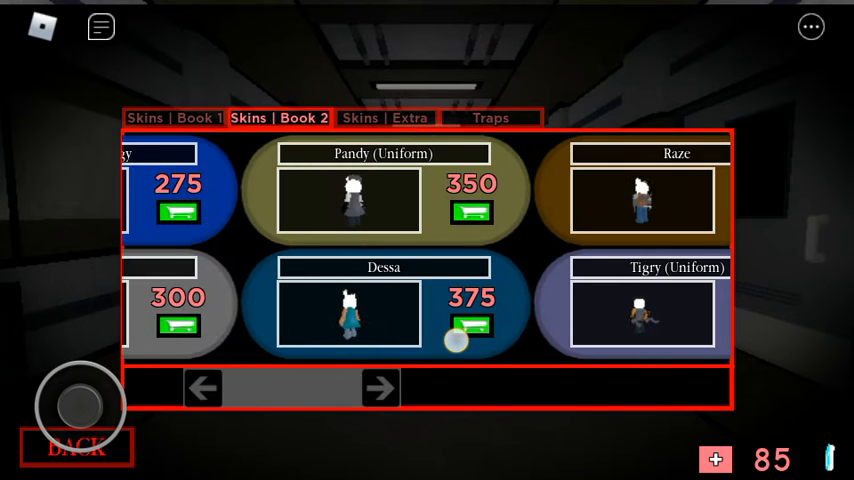
pyautogui.click(380, 388)
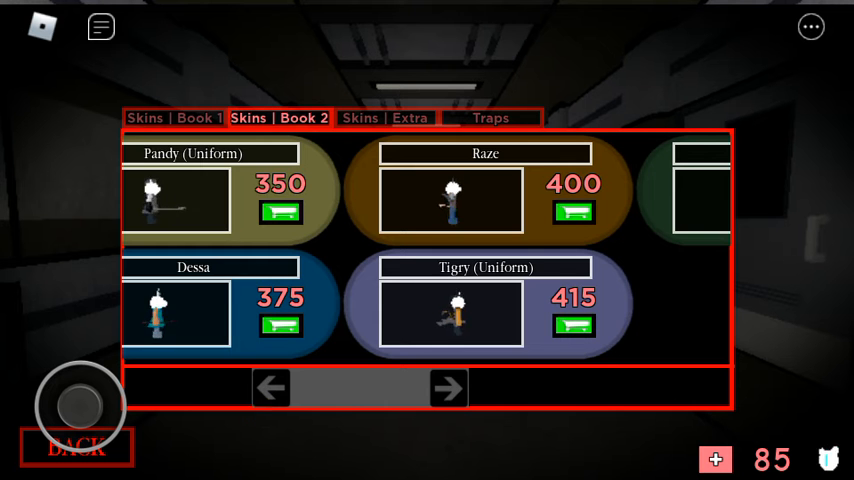
pyautogui.click(447, 388)
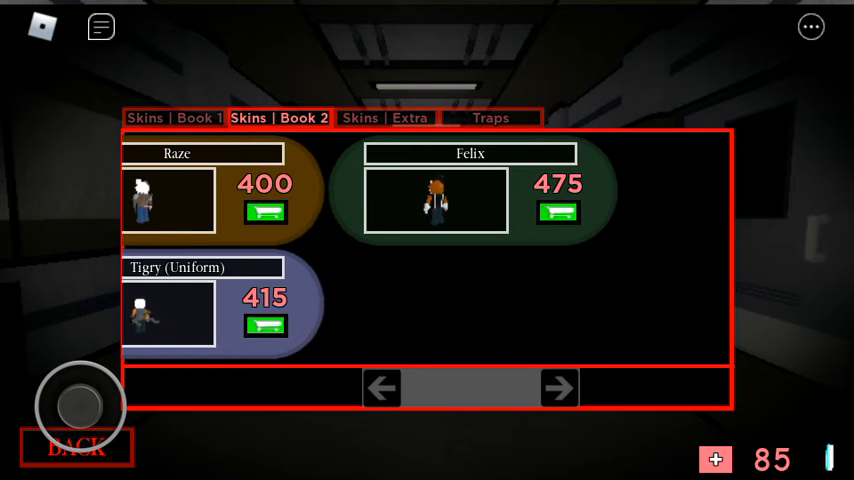
pyautogui.click(385, 118)
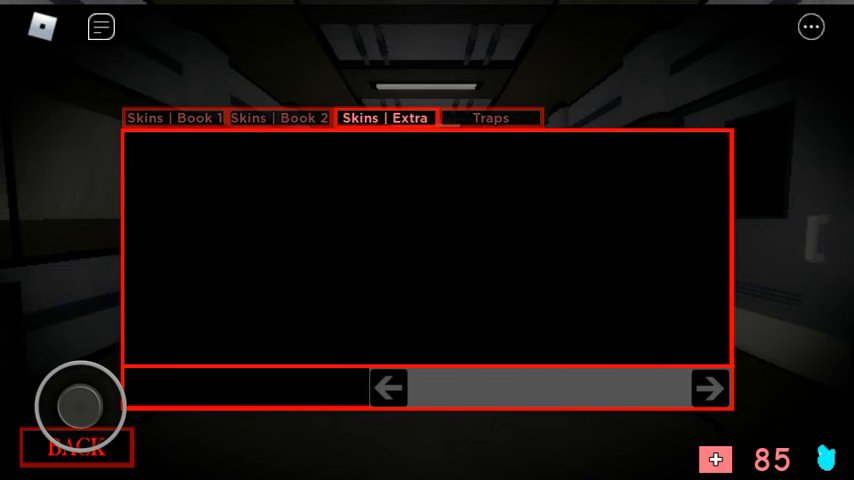
pyautogui.click(490, 118)
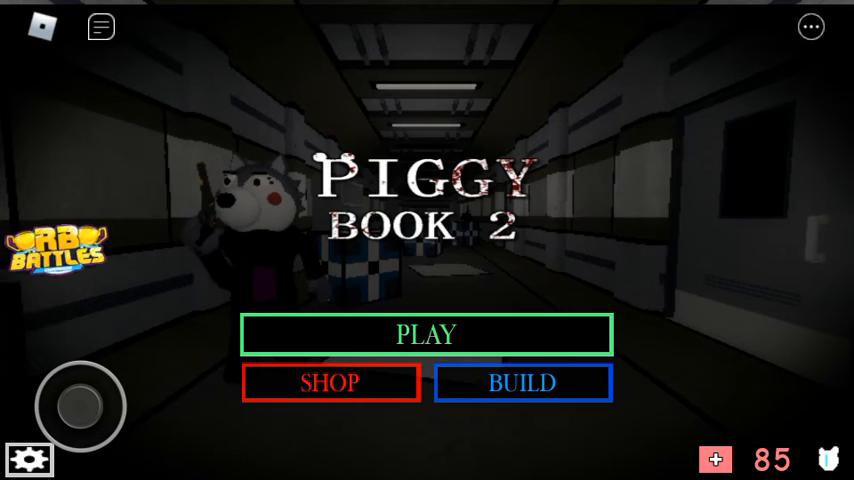
# - Join a Book 2 round, wait through intermission, then leave for the main menu
pyautogui.click(426, 334)
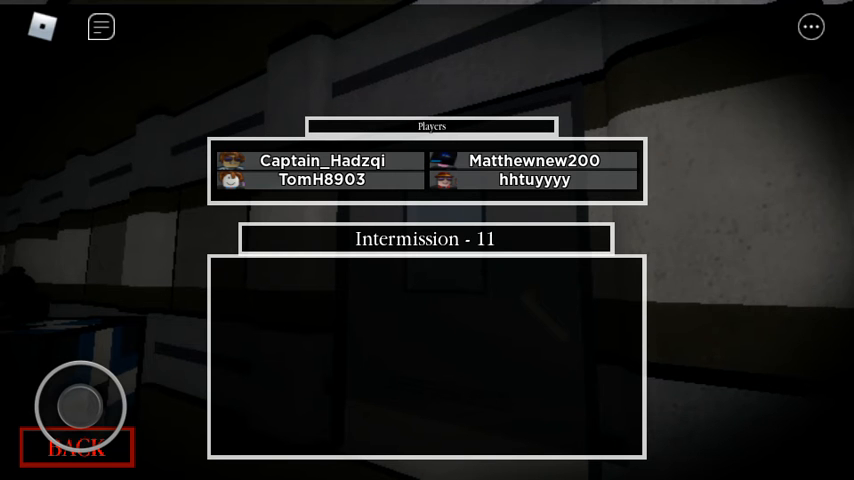
pyautogui.click(73, 448)
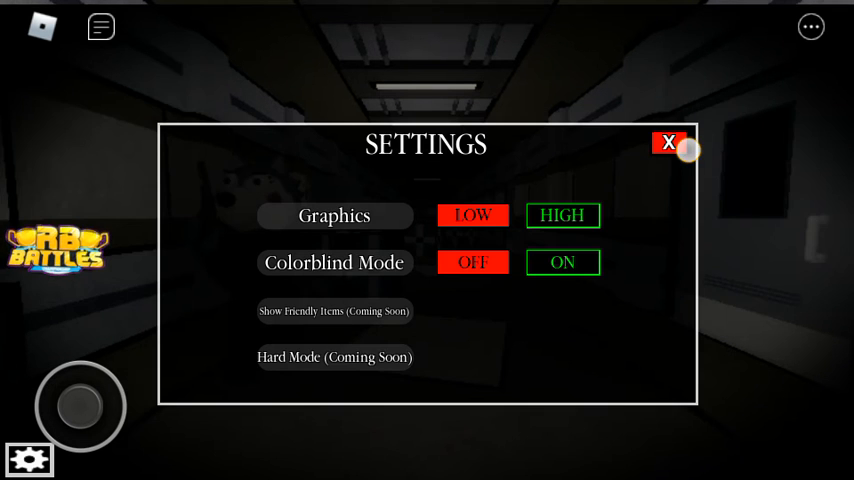
# - Close the Settings window and select the Piggy RB Battles event
pyautogui.click(669, 143)
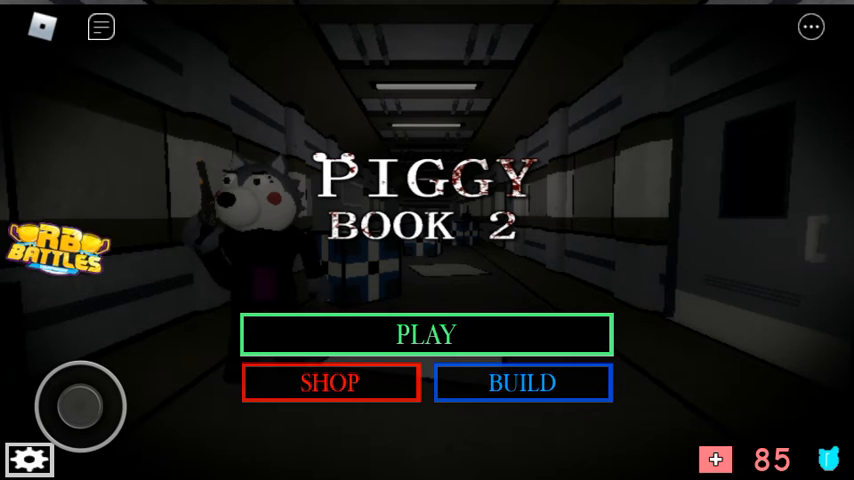
pyautogui.click(426, 334)
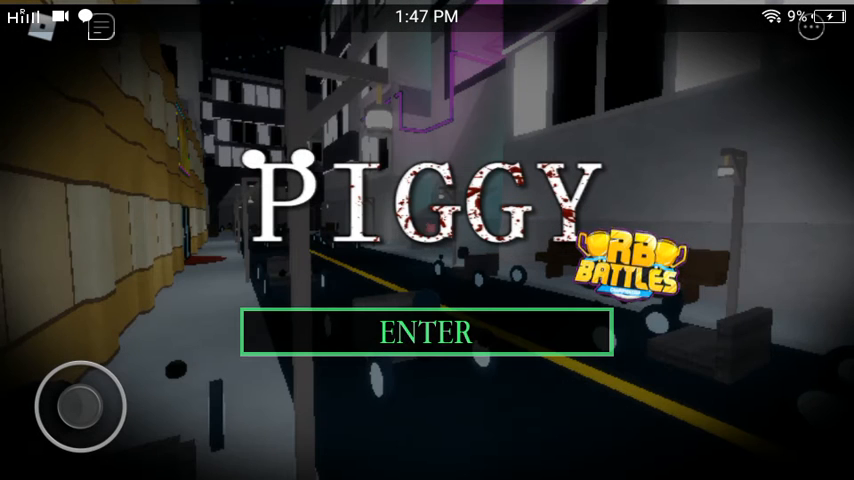
# - Enter the RB Battles lobby and walk the avatar forward down the checkered hallway
pyautogui.click(426, 332)
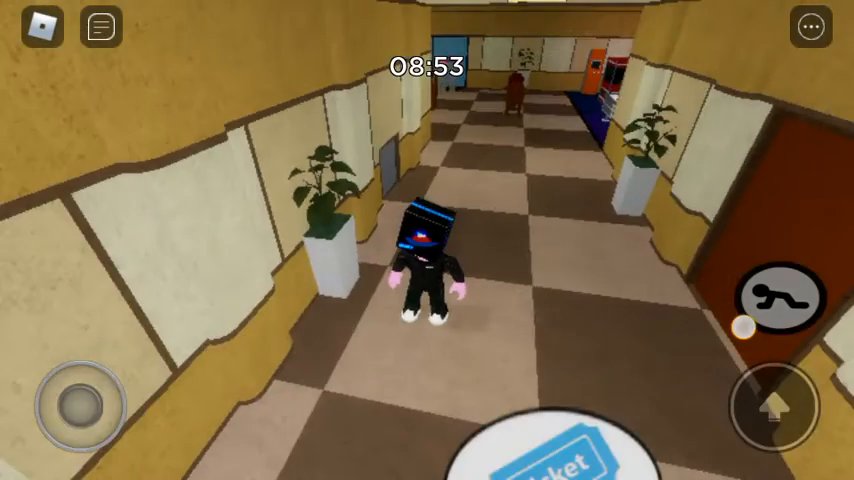
pyautogui.moveTo(80, 405); pyautogui.dragTo(110, 390)
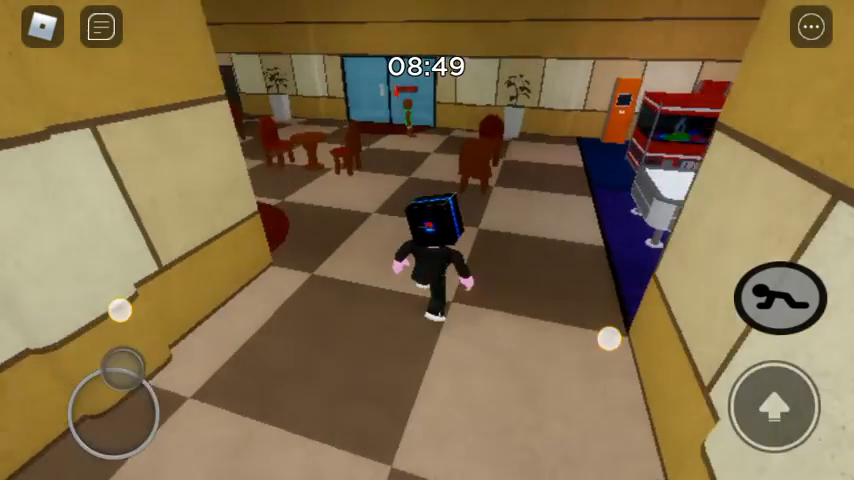